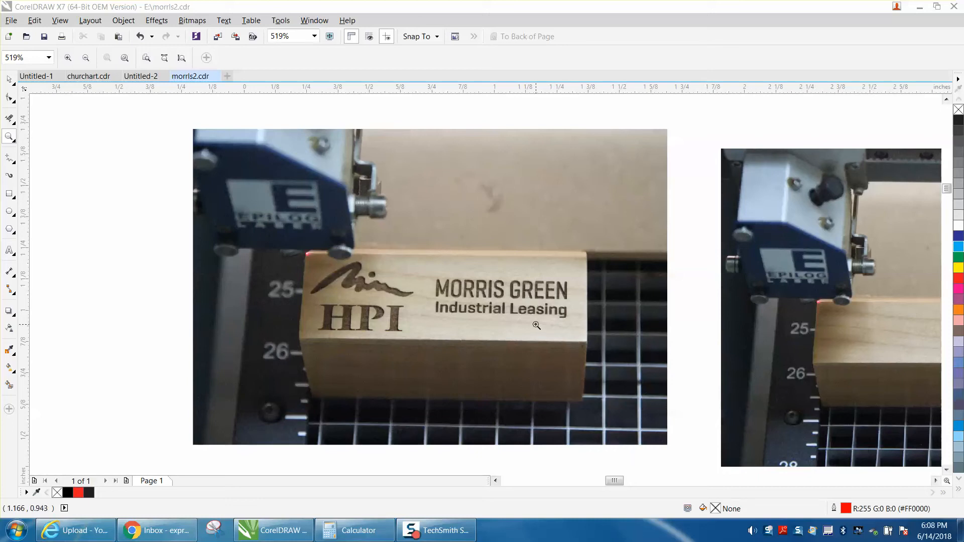
{"action": "mouse_move", "coordinate": [486, 298]}
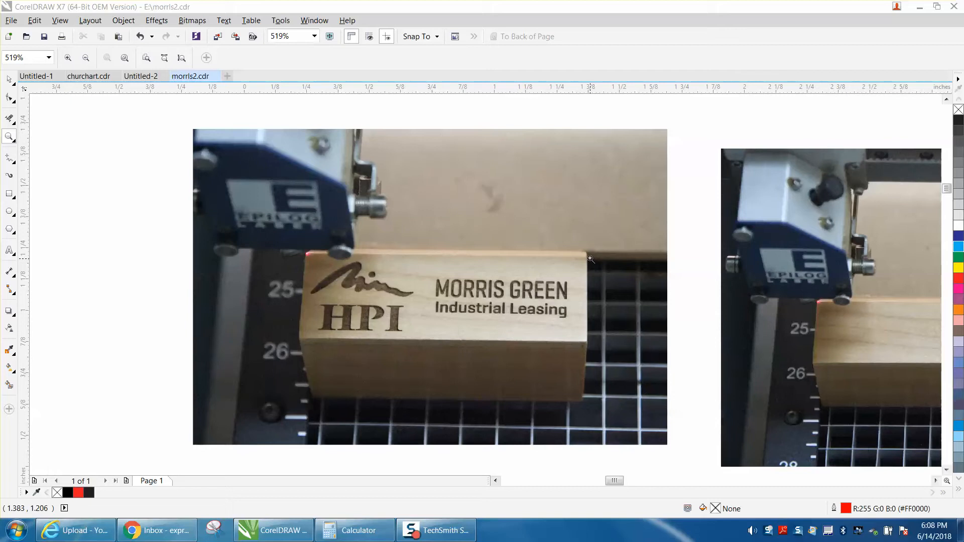
{"action": "mouse_move", "coordinate": [615, 287]}
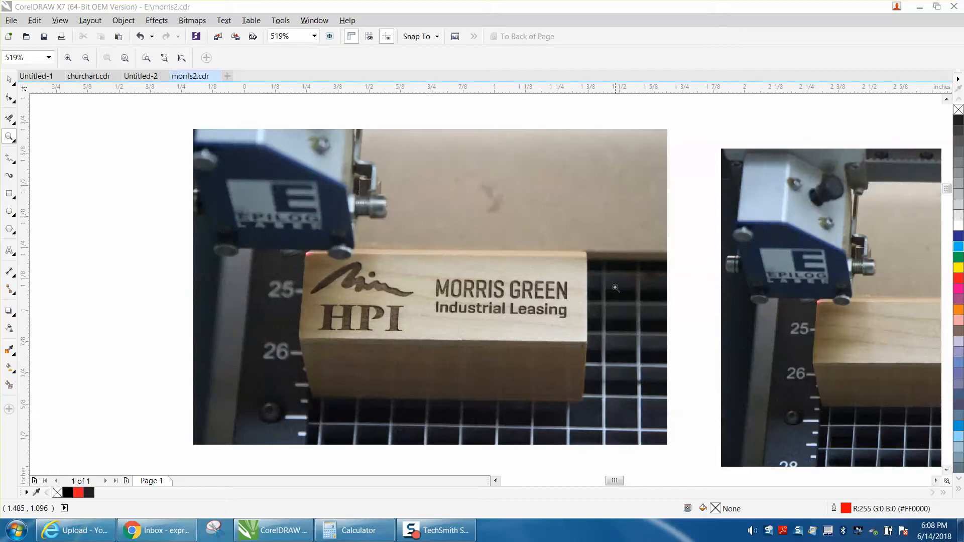
Add a one-step inside contour to the red rectangle, 0.02" offset, black outline
{"action": "left_click", "coordinate": [85, 57]}
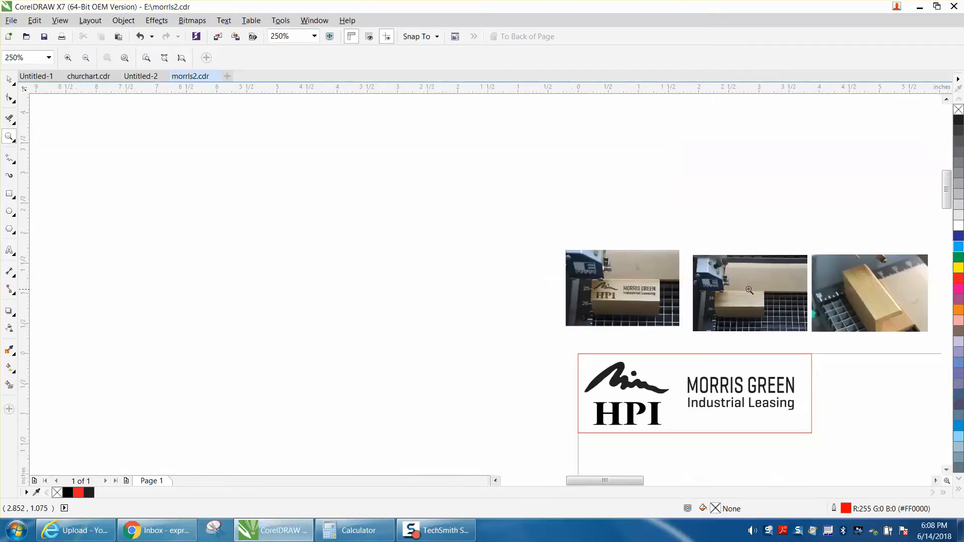
{"action": "left_click", "coordinate": [750, 289]}
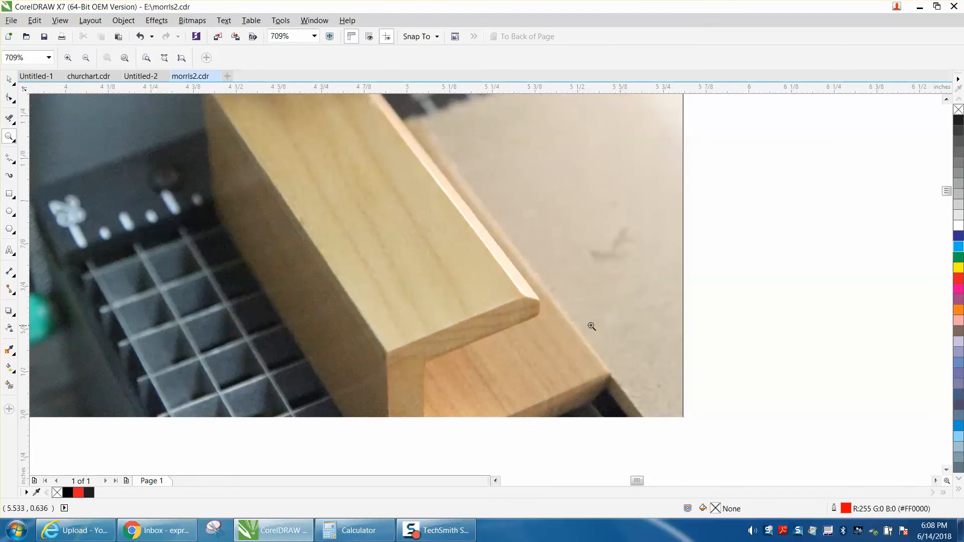
{"action": "mouse_move", "coordinate": [413, 165]}
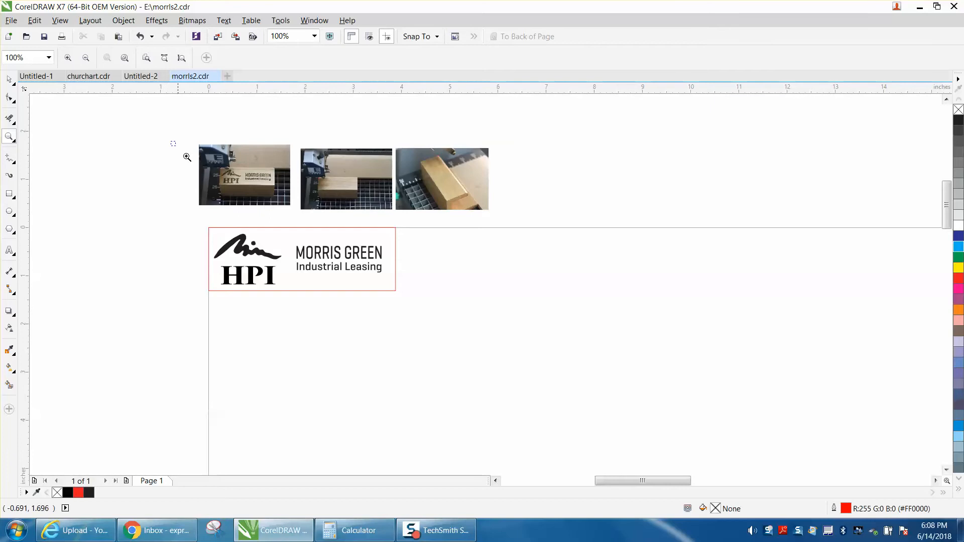
{"action": "left_click", "coordinate": [186, 157]}
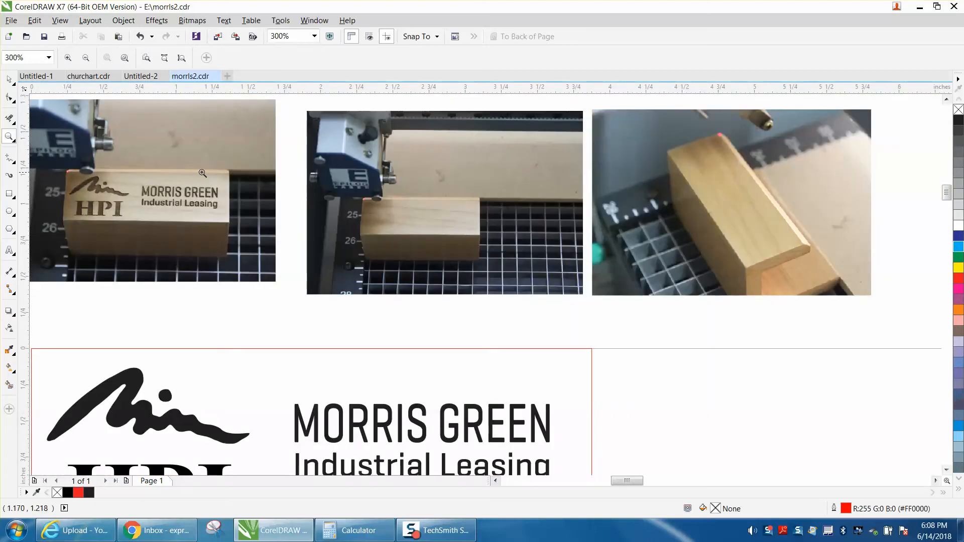
{"action": "mouse_move", "coordinate": [228, 219]}
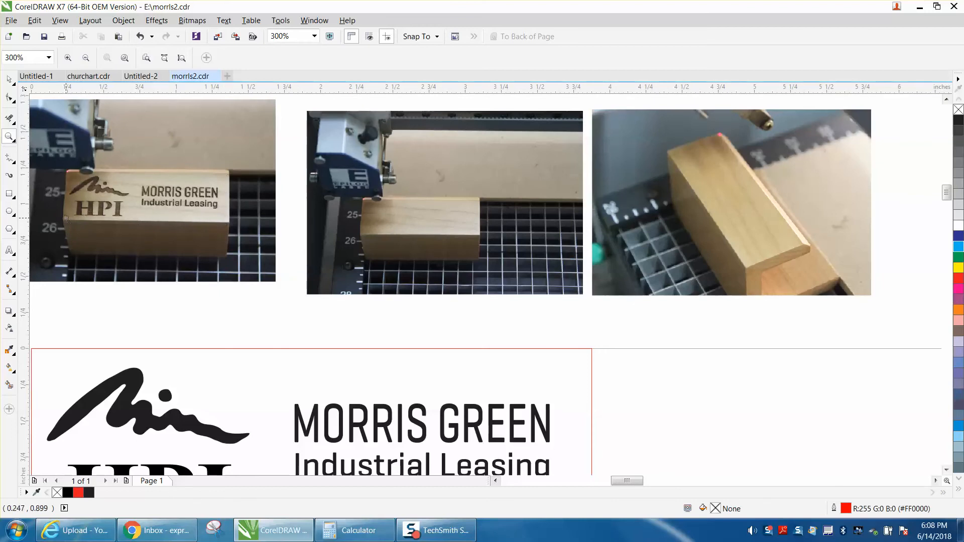
{"action": "mouse_move", "coordinate": [201, 177]}
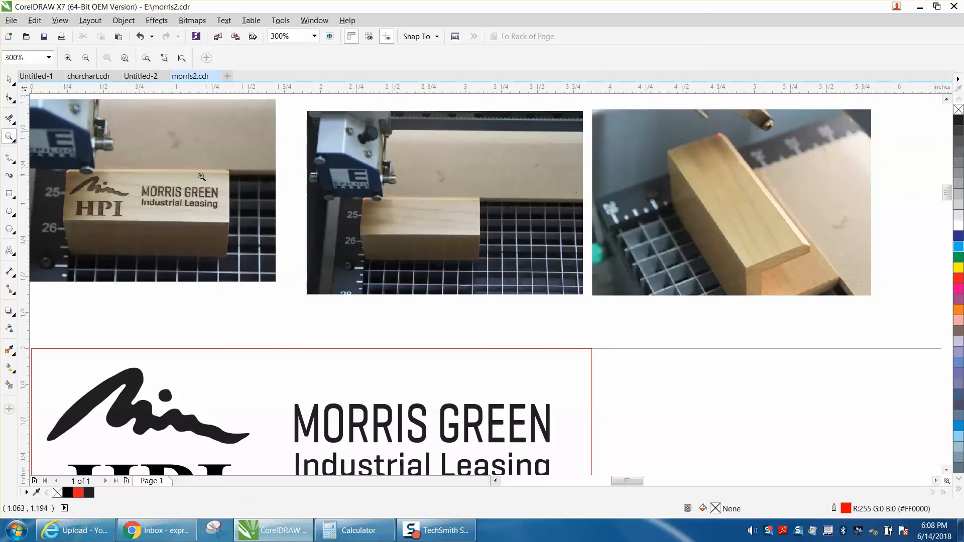
{"action": "mouse_move", "coordinate": [229, 177]}
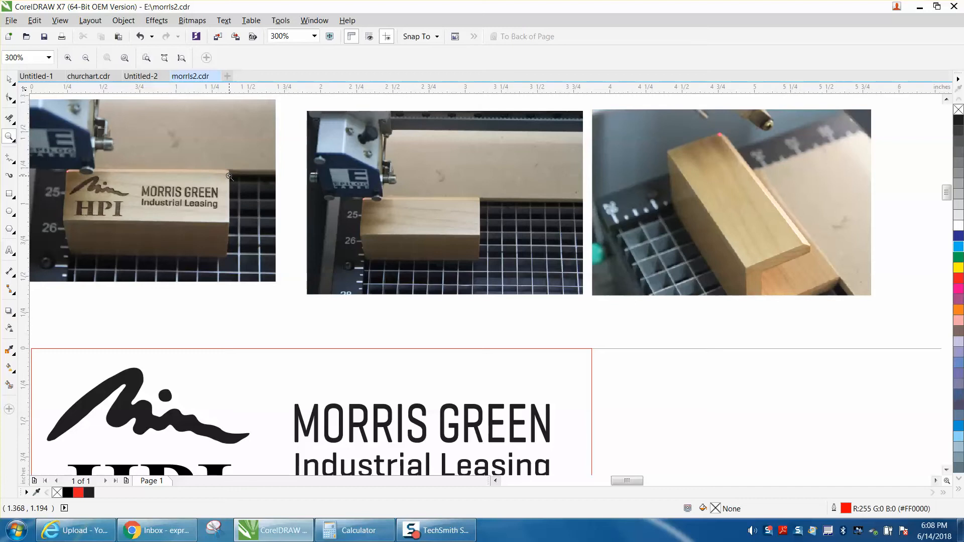
{"action": "mouse_move", "coordinate": [229, 222]}
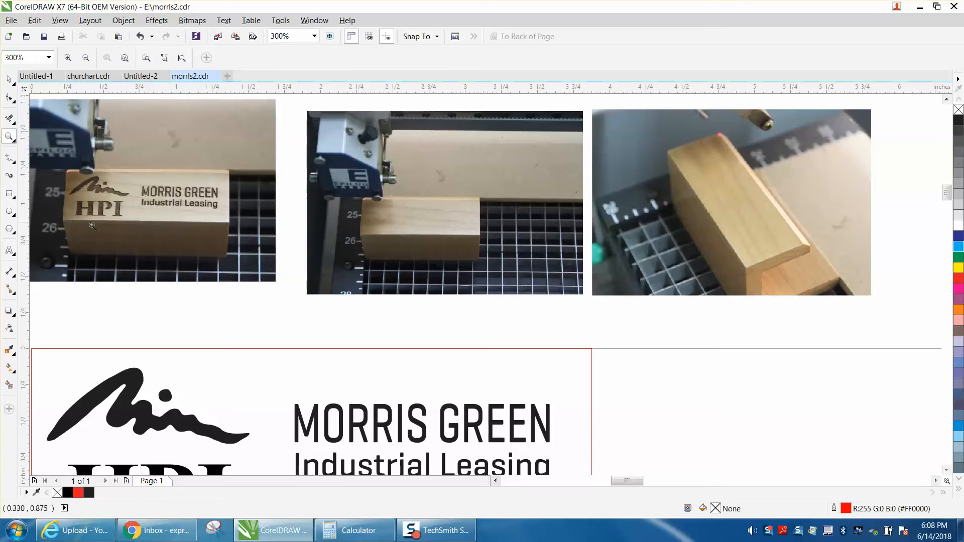
{"action": "left_click", "coordinate": [85, 57]}
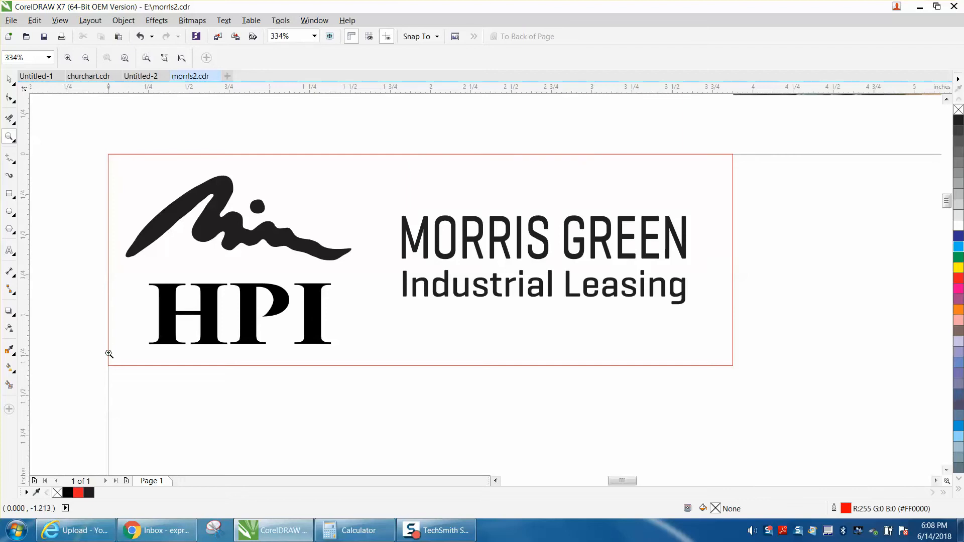
{"action": "mouse_move", "coordinate": [107, 158]}
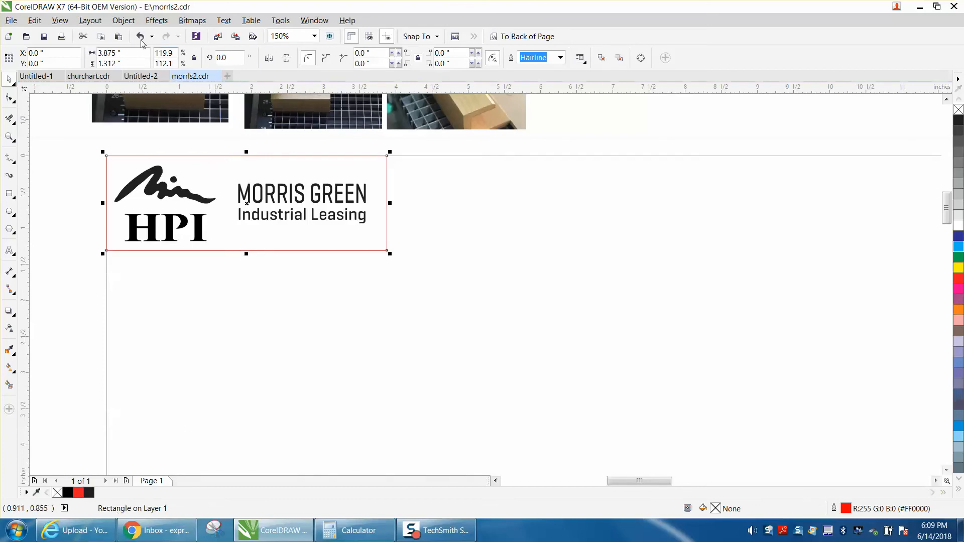
{"action": "left_click", "coordinate": [156, 20]}
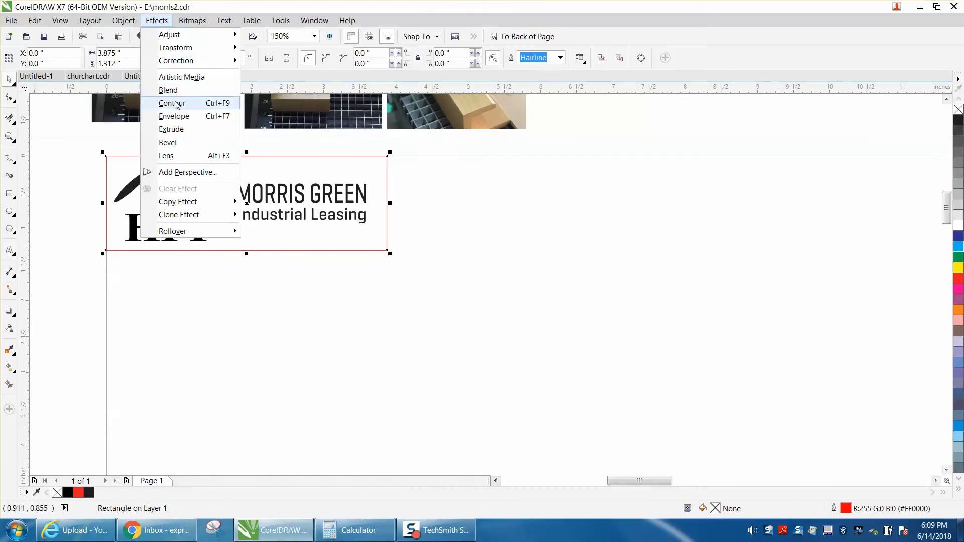
{"action": "left_click", "coordinate": [172, 103]}
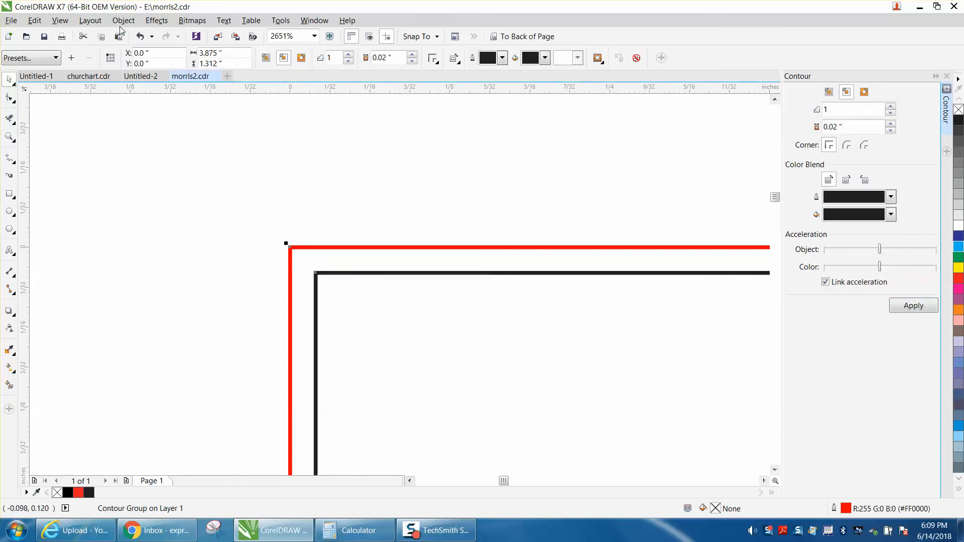
Clear the selection and select the inner black contour rectangle inside the red frame
{"action": "left_click", "coordinate": [123, 20]}
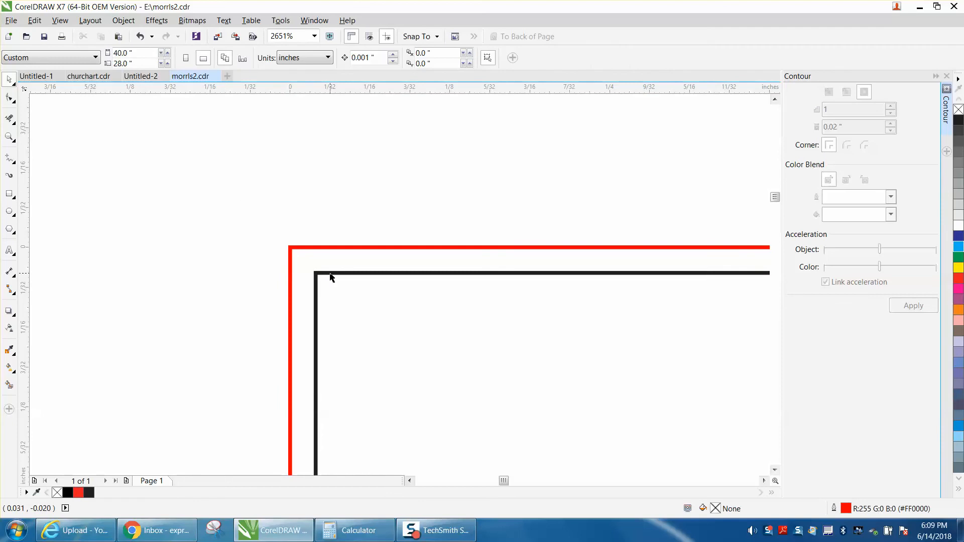
{"action": "left_click", "coordinate": [314, 271]}
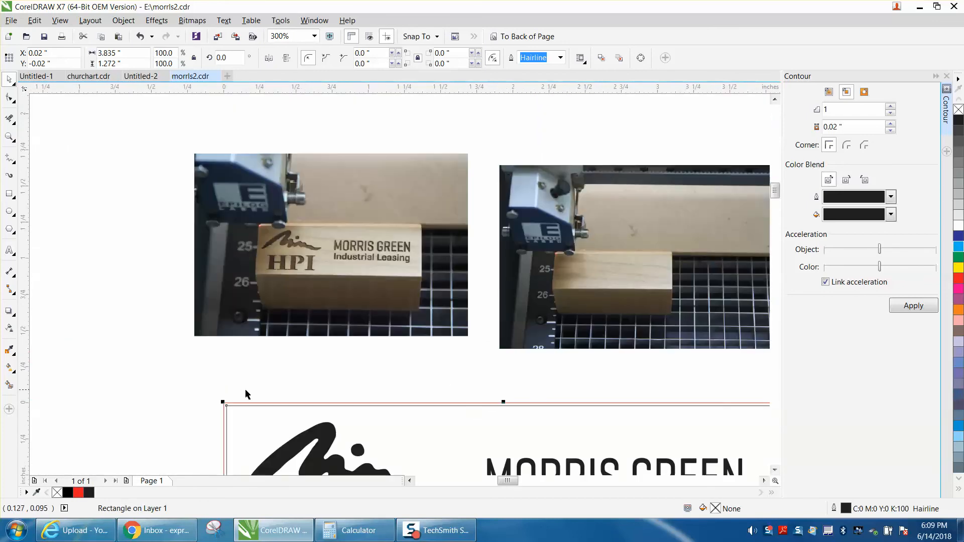
{"action": "mouse_move", "coordinate": [543, 380]}
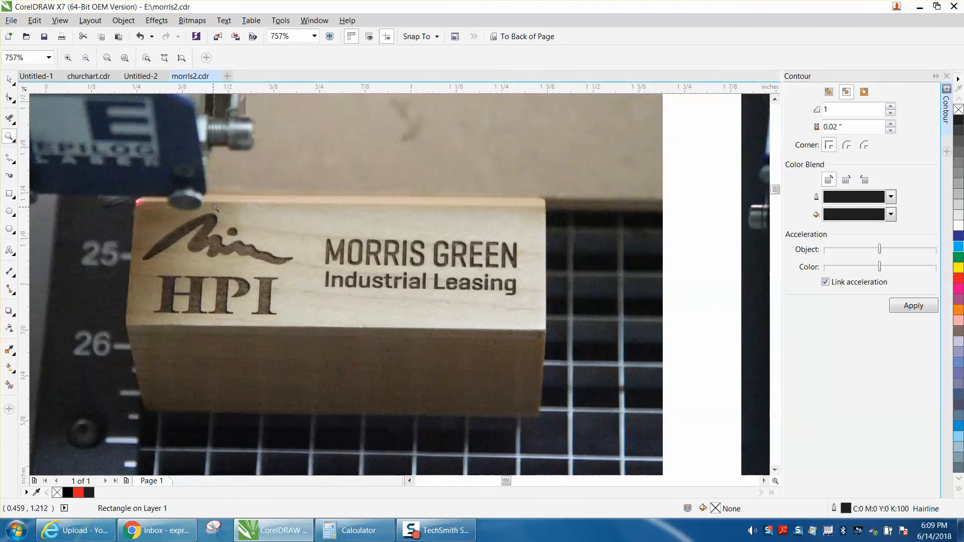
{"action": "mouse_move", "coordinate": [542, 212]}
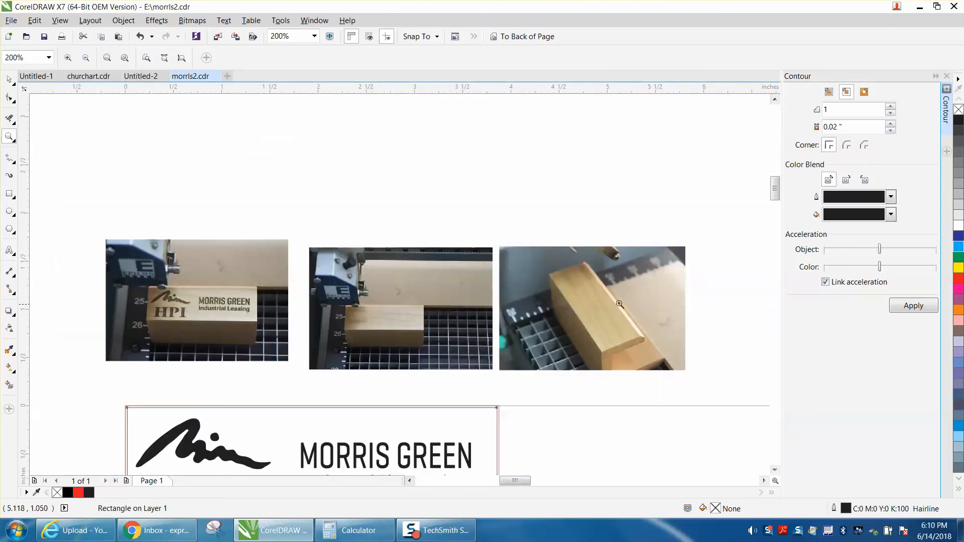
{"action": "mouse_move", "coordinate": [594, 293]}
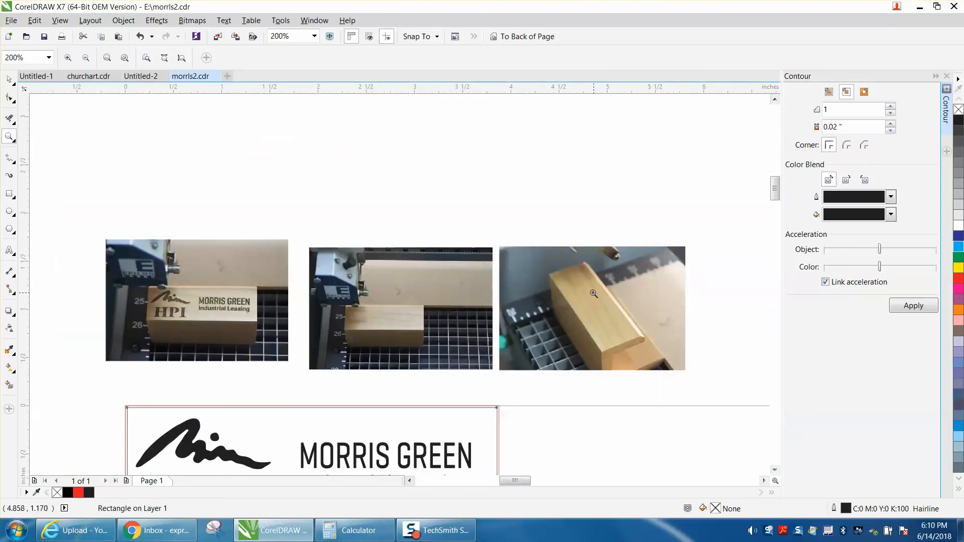
{"action": "mouse_move", "coordinate": [498, 239]}
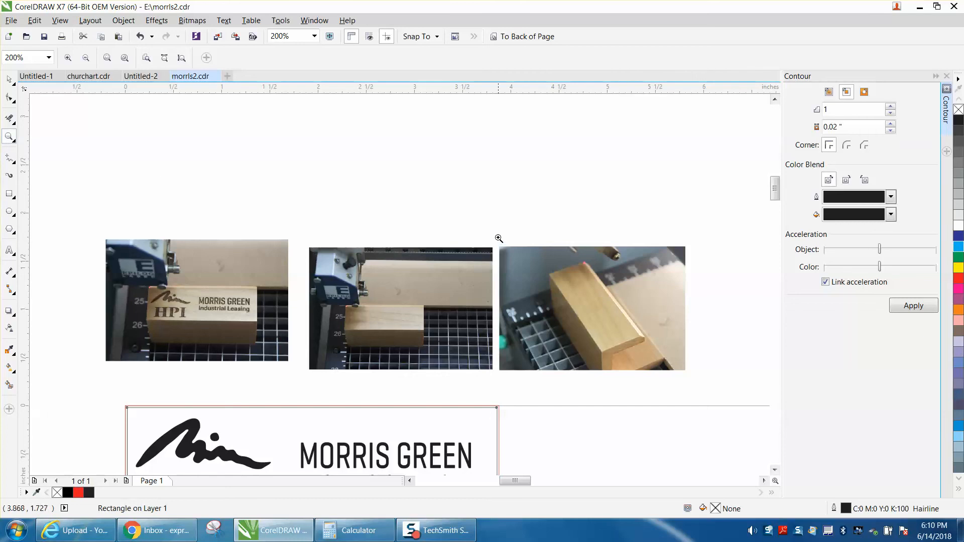
{"action": "left_click", "coordinate": [499, 239]}
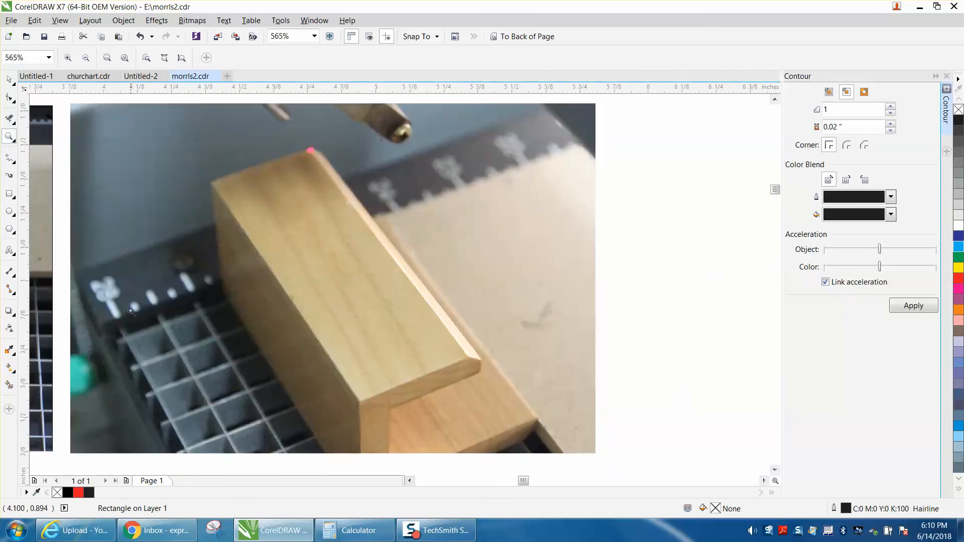
{"action": "mouse_move", "coordinate": [332, 216]}
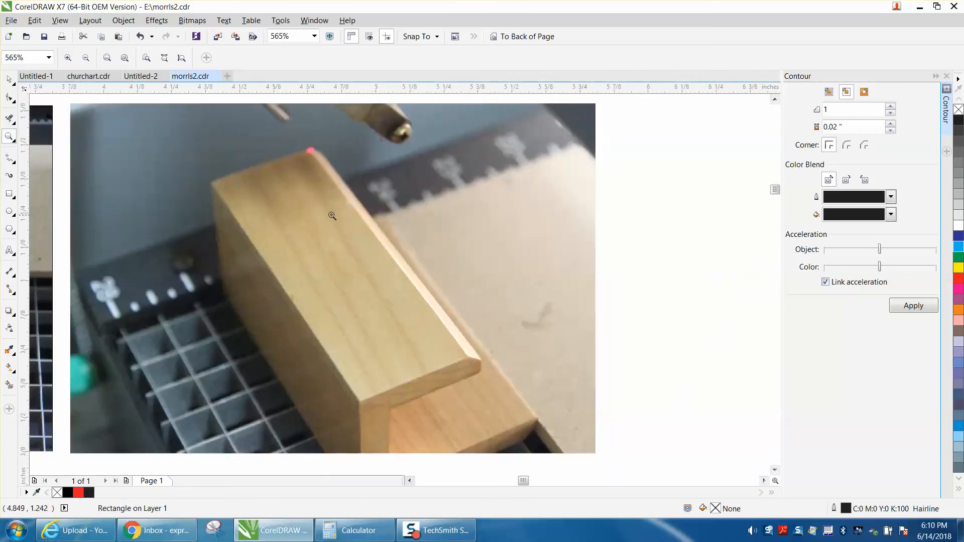
{"action": "mouse_move", "coordinate": [412, 200]}
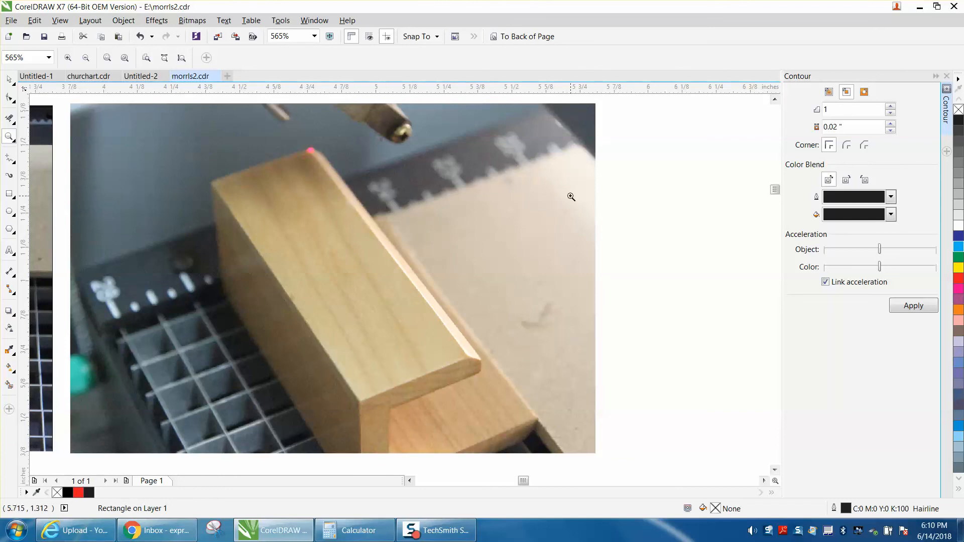
{"action": "mouse_move", "coordinate": [501, 183]}
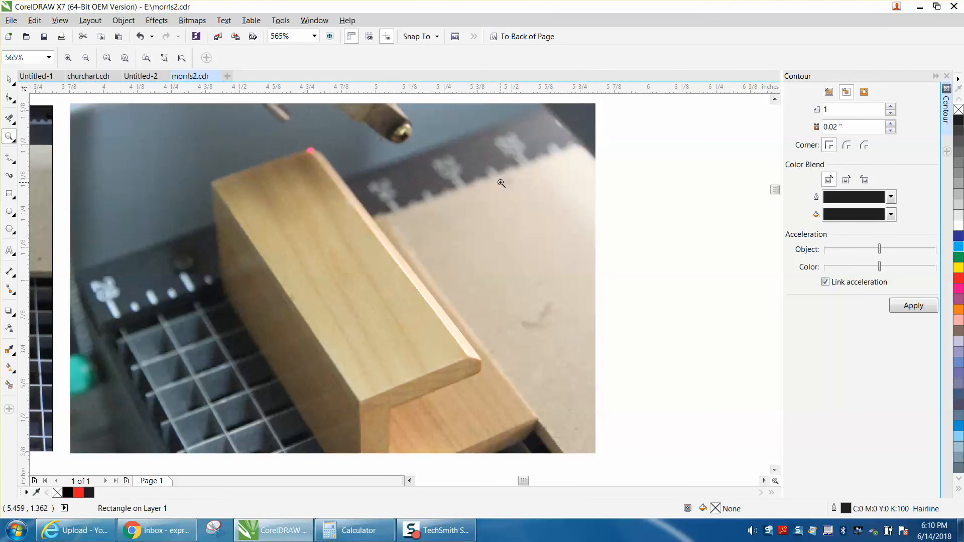
{"action": "mouse_move", "coordinate": [408, 213]}
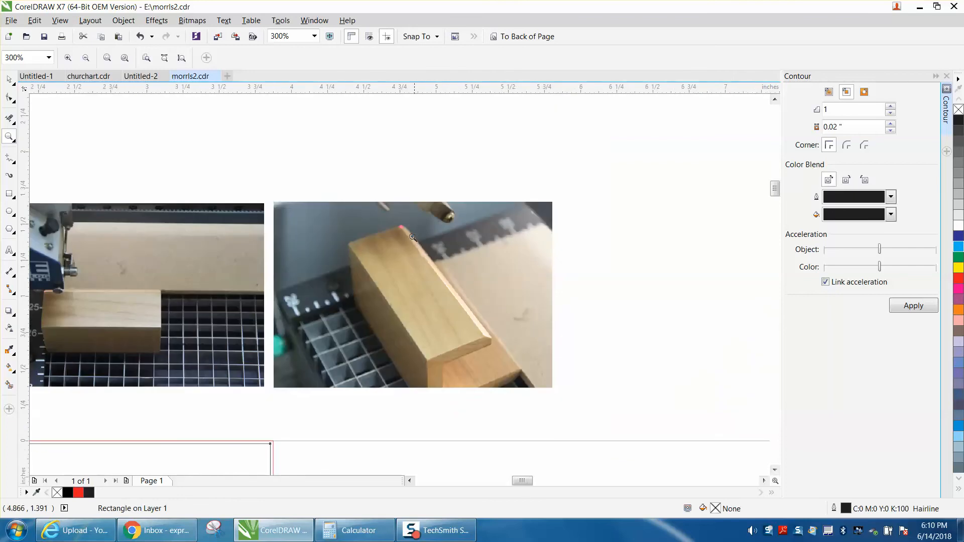
{"action": "mouse_move", "coordinate": [442, 287]}
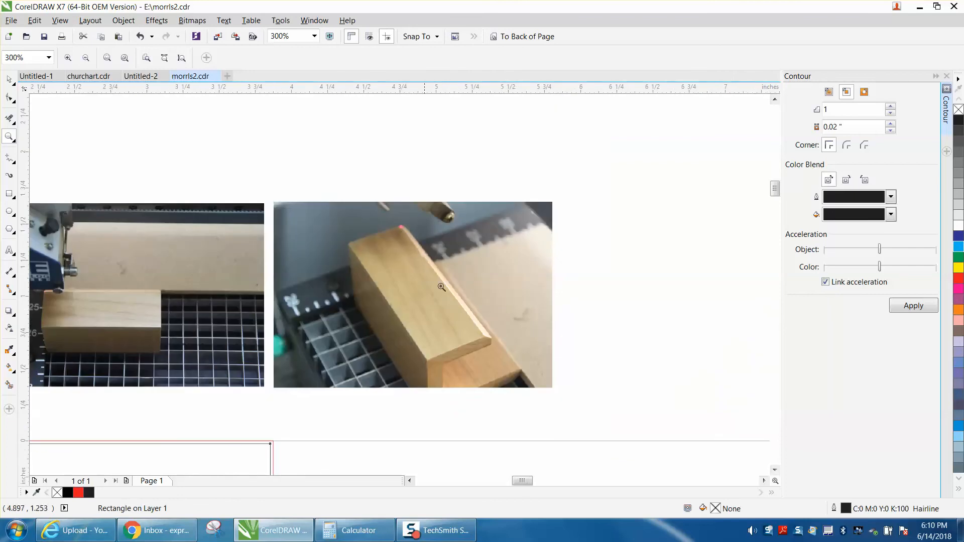
{"action": "mouse_move", "coordinate": [505, 308]}
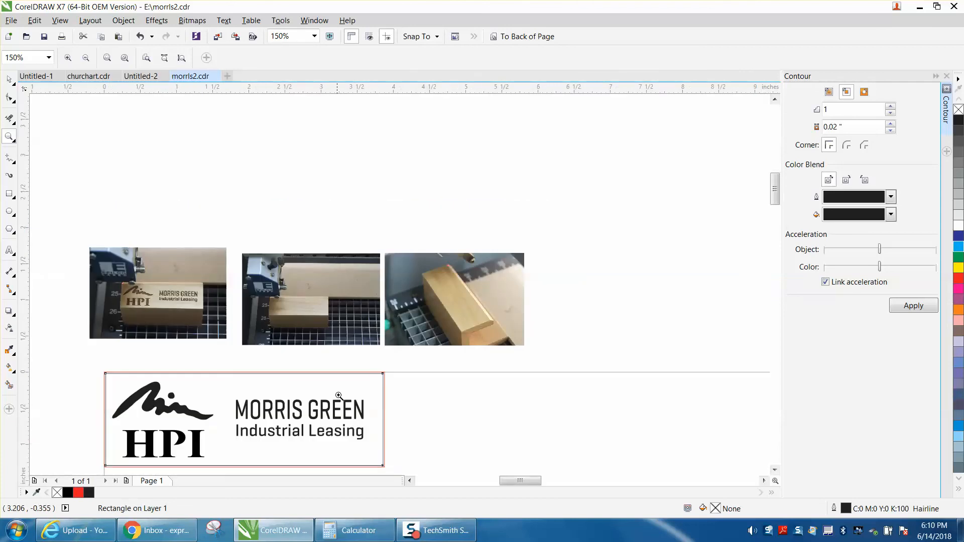
{"action": "mouse_move", "coordinate": [11, 169]}
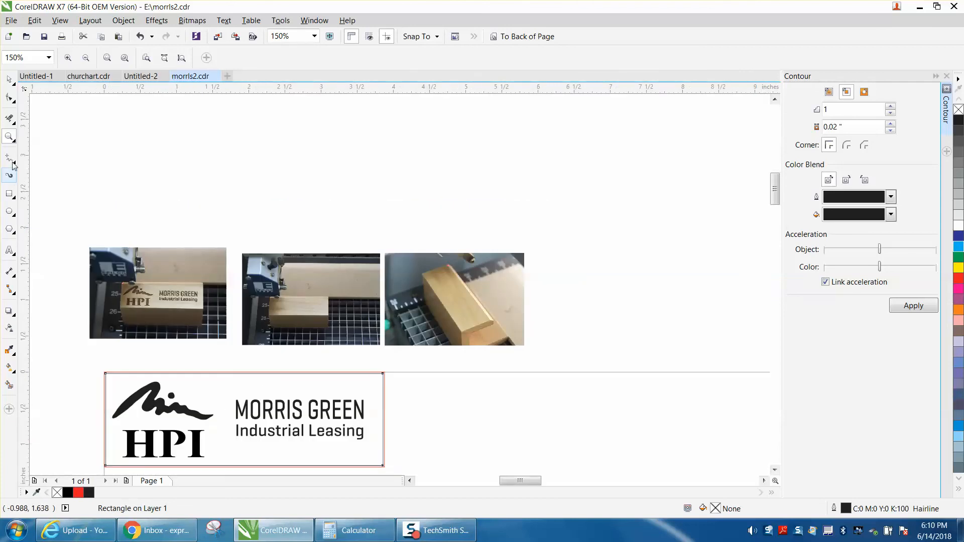